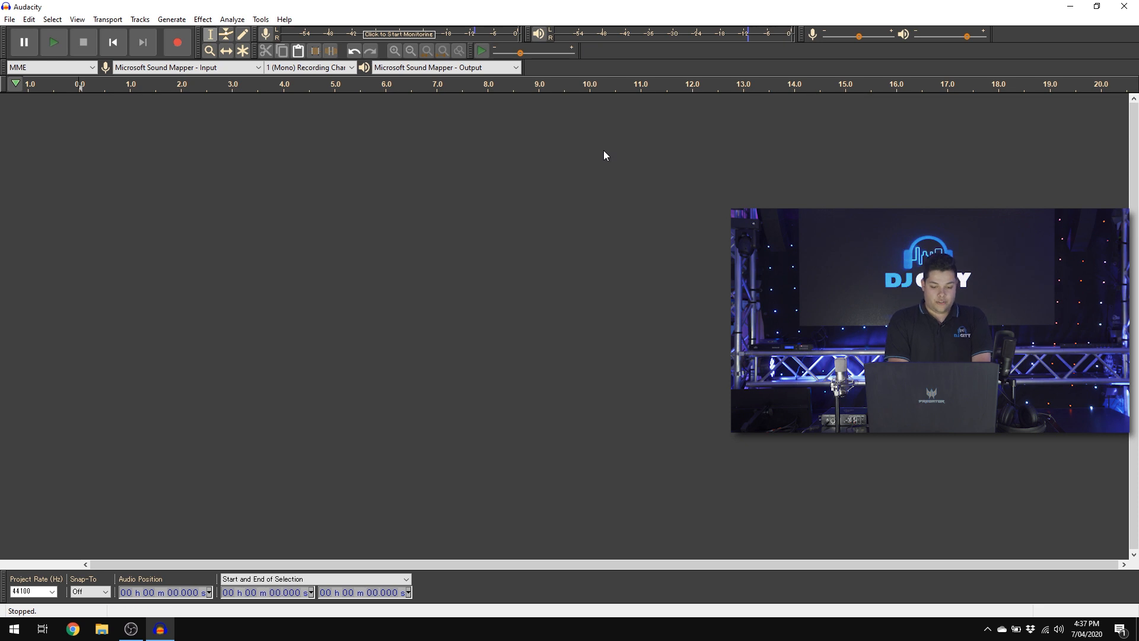
pyautogui.moveTo(217, 143)
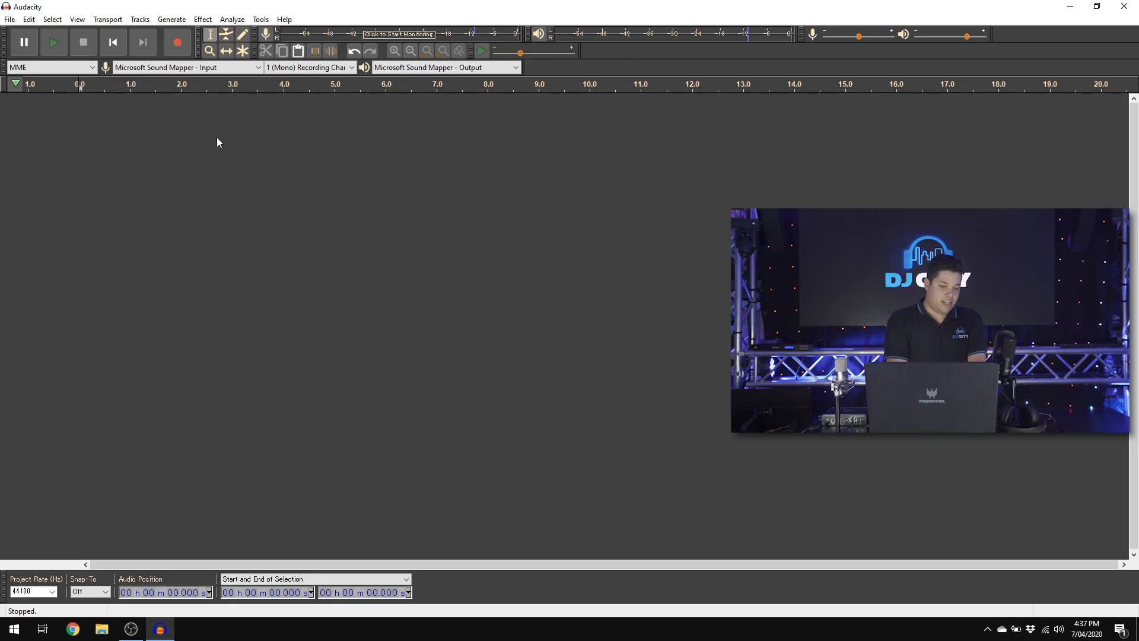
pyautogui.moveTo(232, 136)
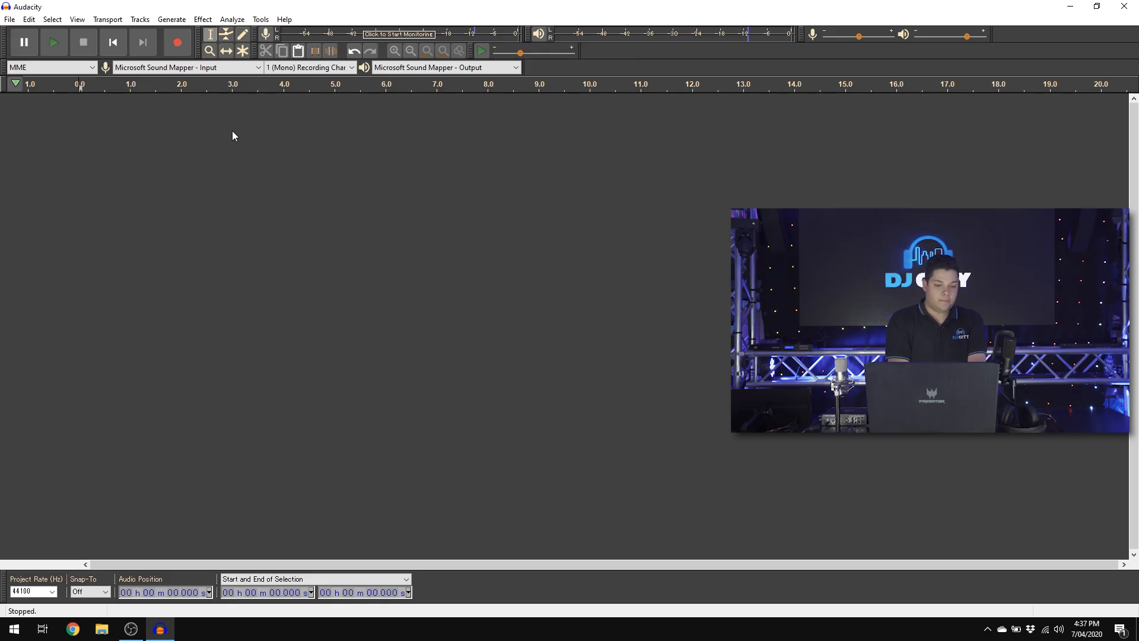
pyautogui.moveTo(174, 533)
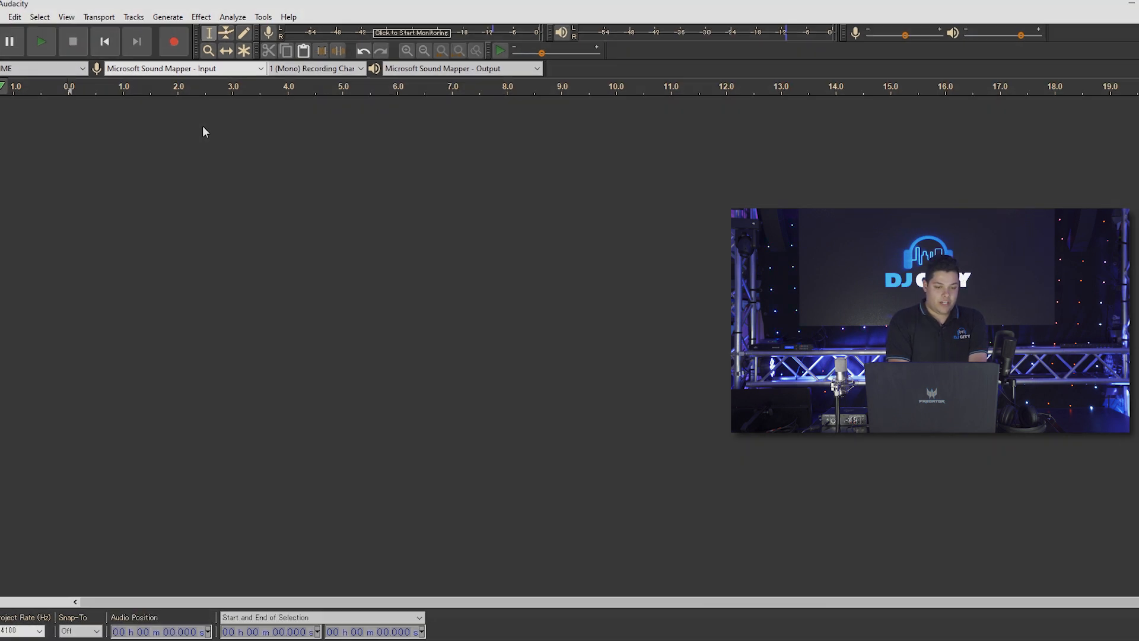
# - Set Microphone (RODE NT-USB) as the recording input and Speakers (RODE NT-USB) as playback output
pyautogui.click(181, 69)
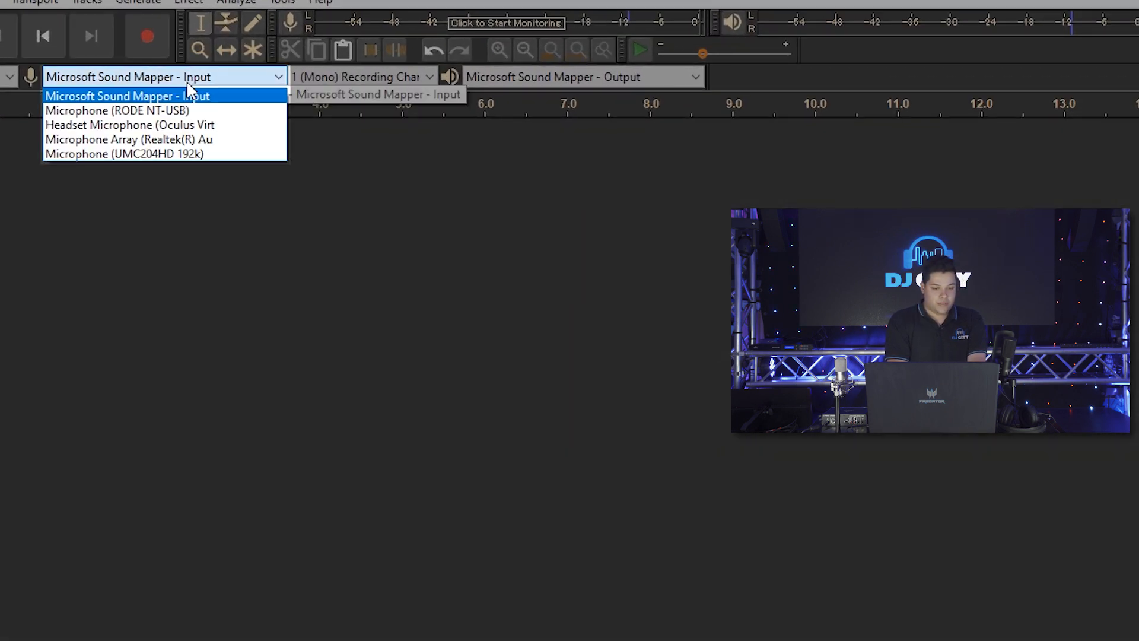
pyautogui.click(116, 110)
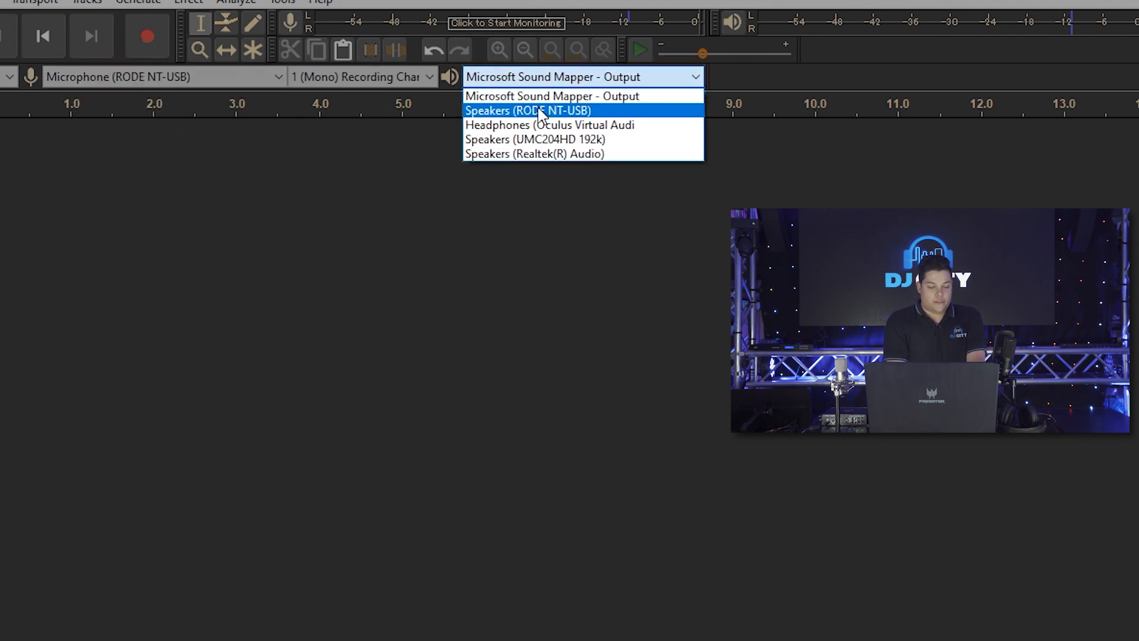
pyautogui.click(527, 110)
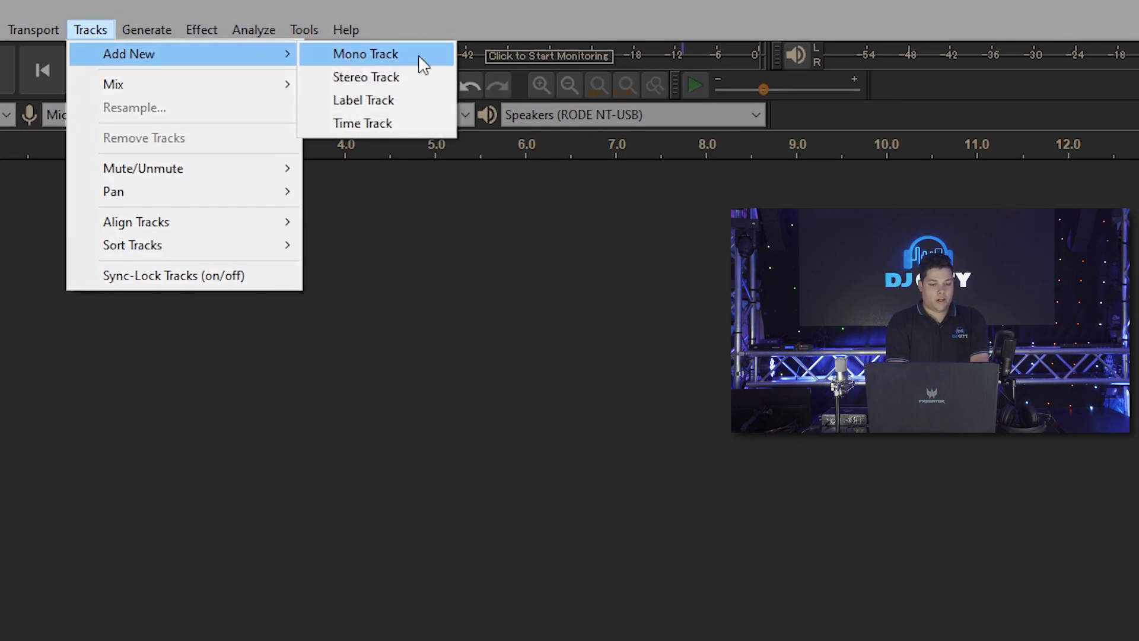
# - Add a mono track and record about 21 seconds of voice from the RODE NT-USB
pyautogui.click(365, 54)
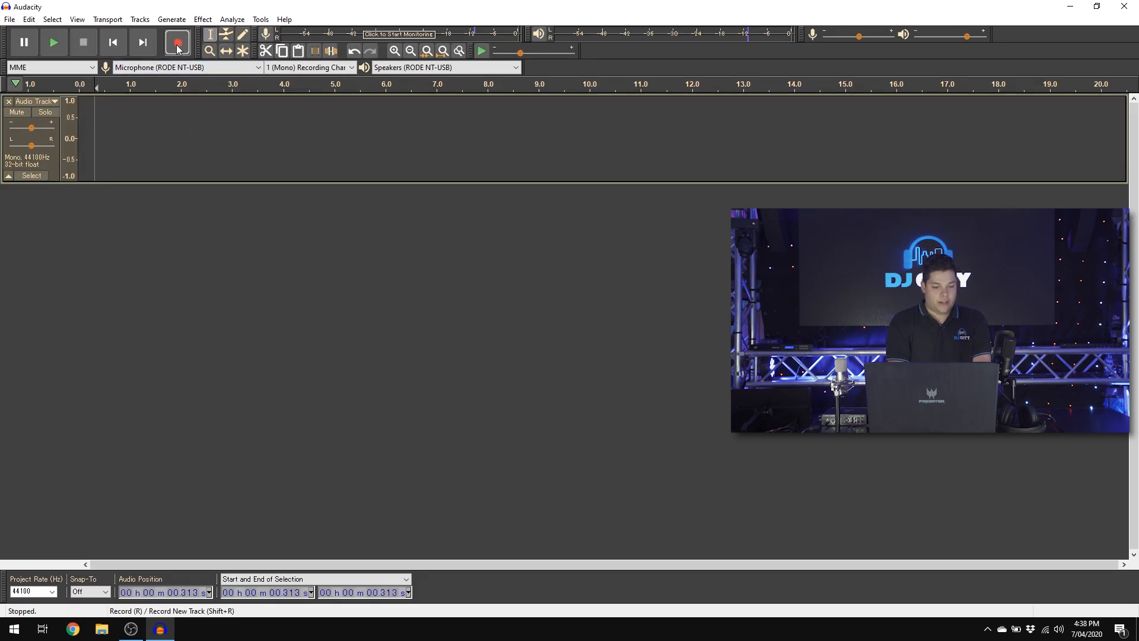
pyautogui.click(177, 41)
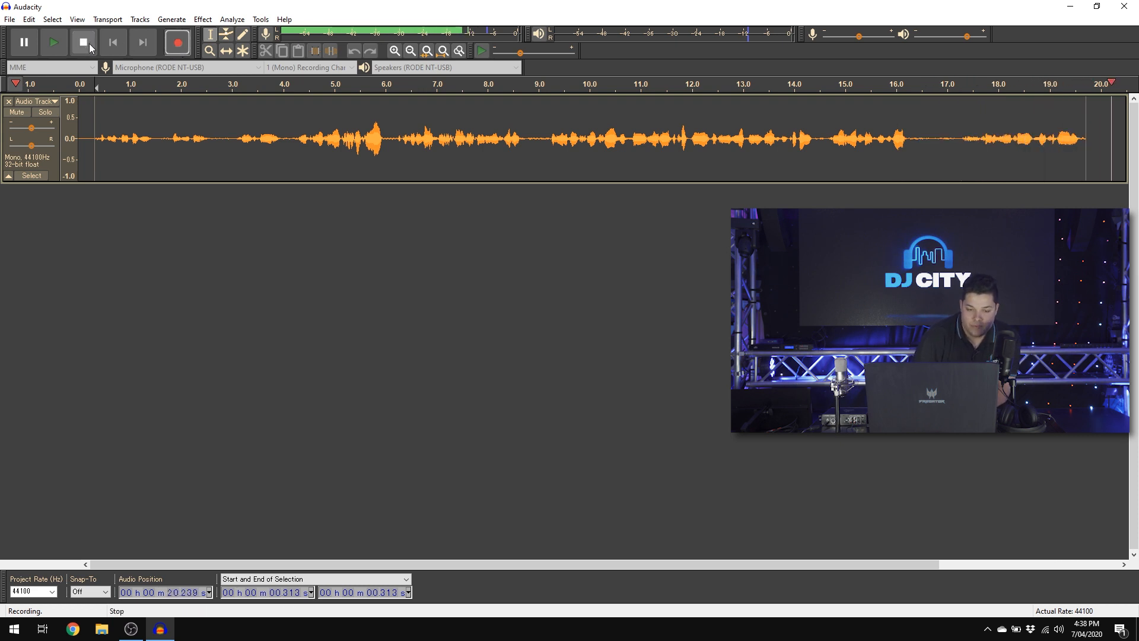
pyautogui.click(82, 41)
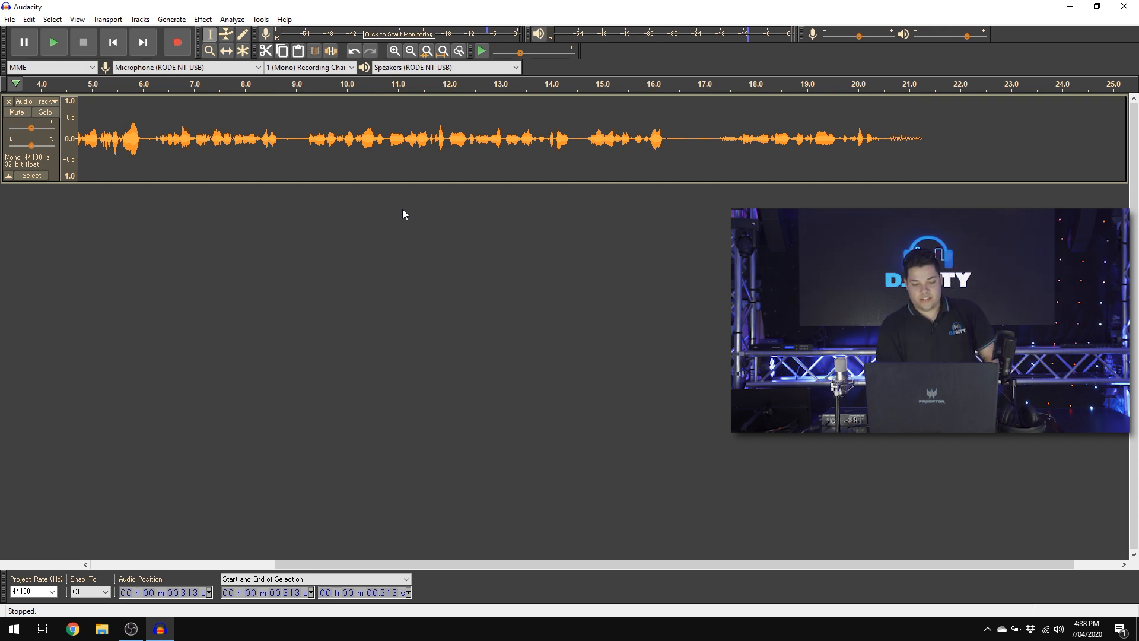
pyautogui.moveTo(459, 138)
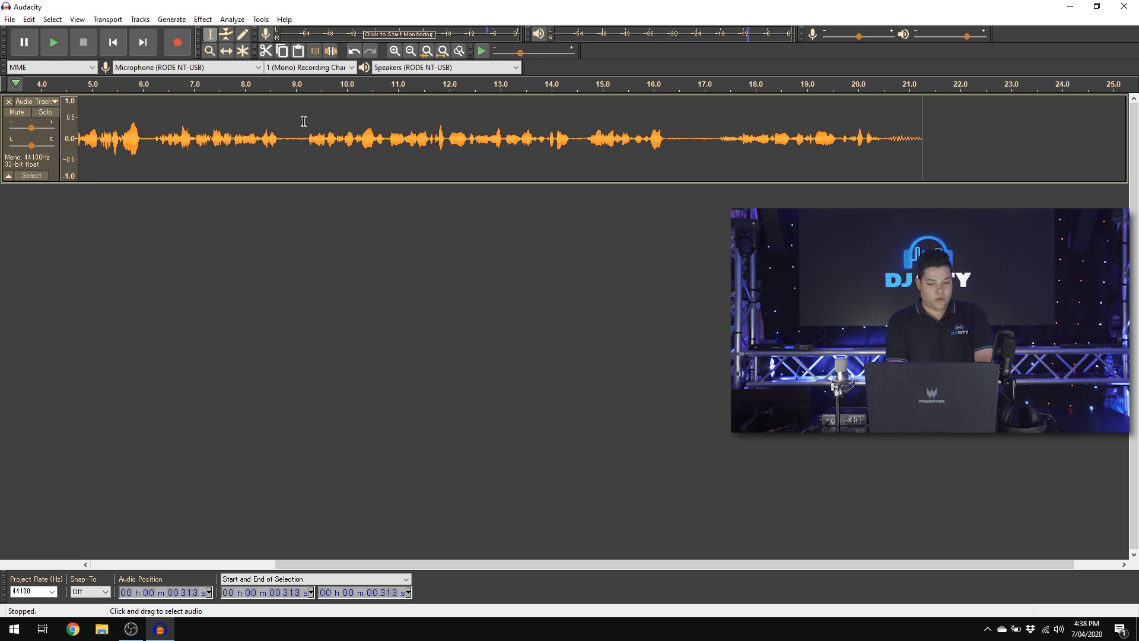
# - Select the speech from about 6.2 to 8.9 seconds in the voice recording
pyautogui.click(331, 138)
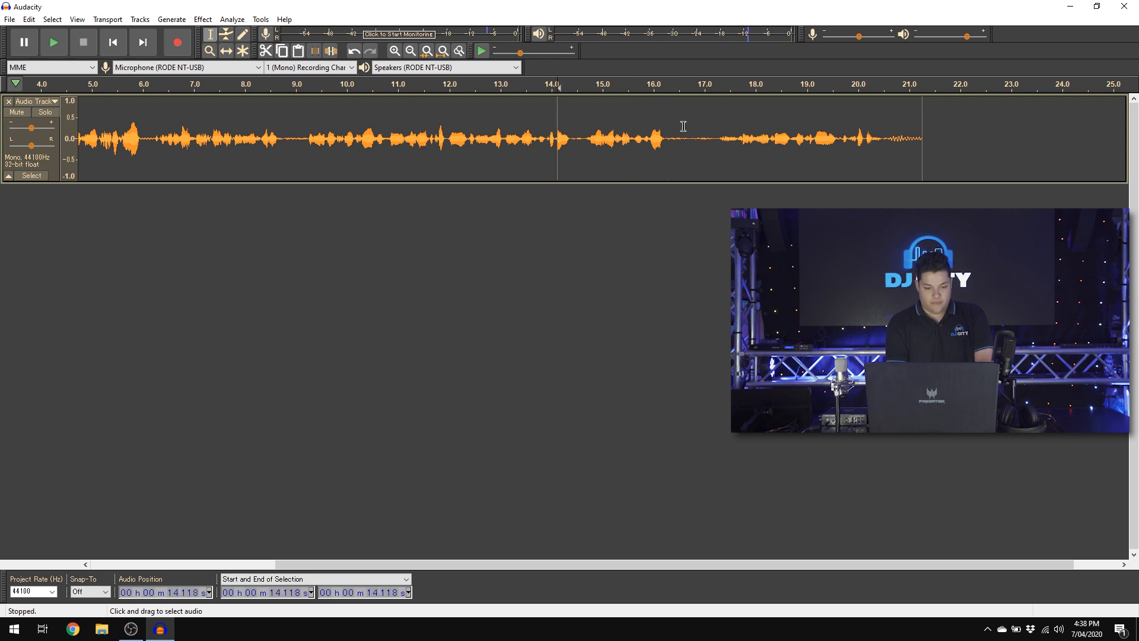
pyautogui.moveTo(226, 138); pyautogui.dragTo(287, 138)
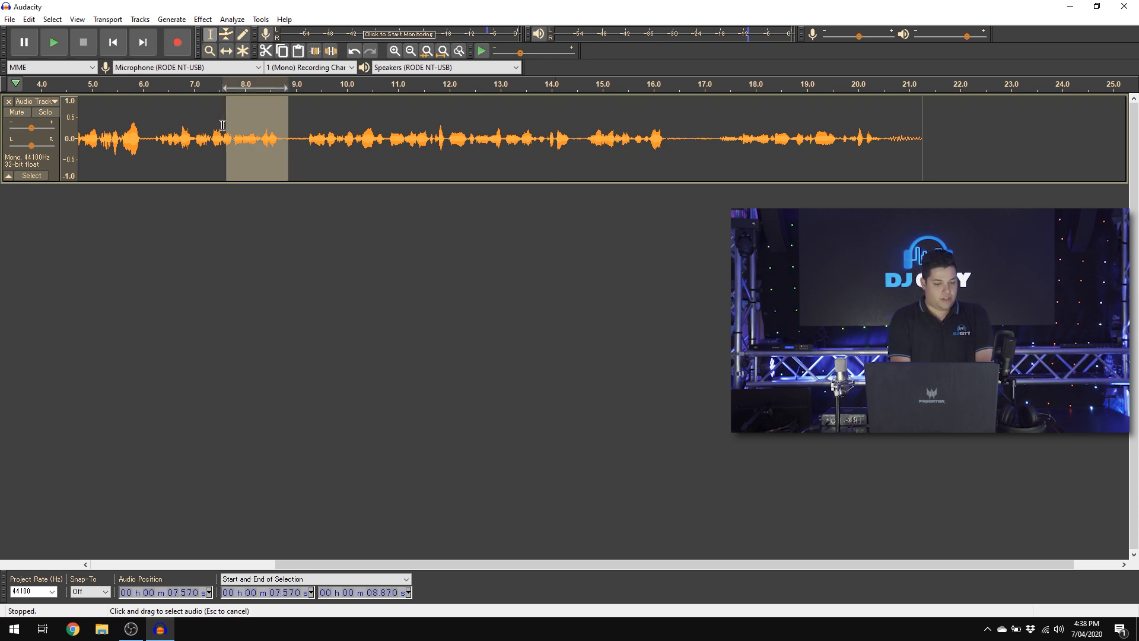
pyautogui.moveTo(225, 134); pyautogui.dragTo(155, 135)
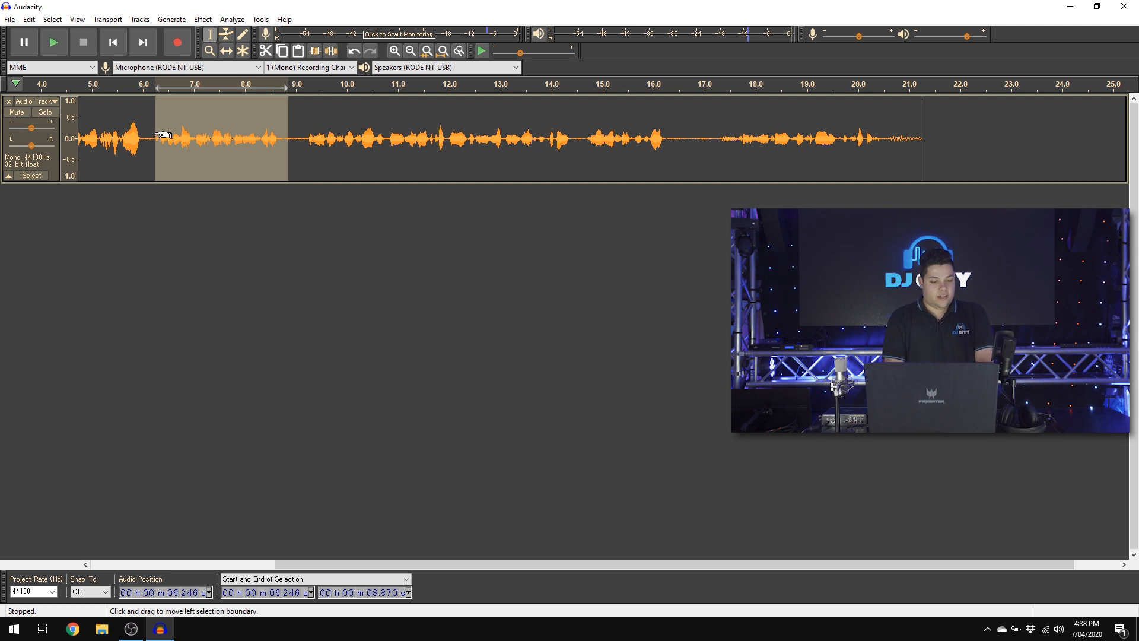
pyautogui.moveTo(261, 223)
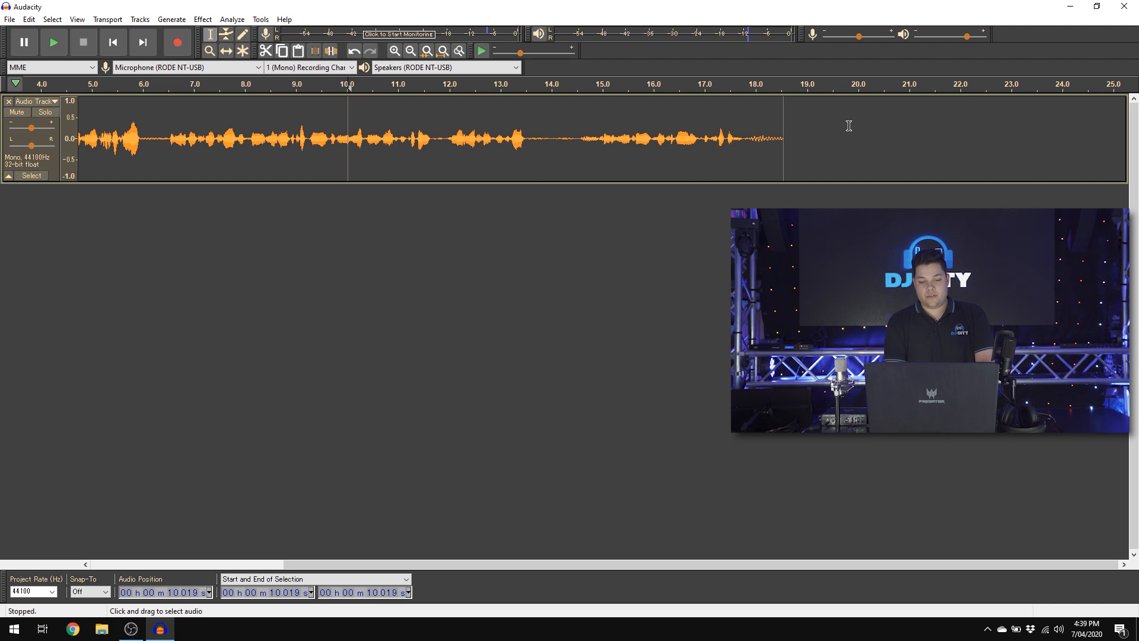
pyautogui.moveTo(800, 123)
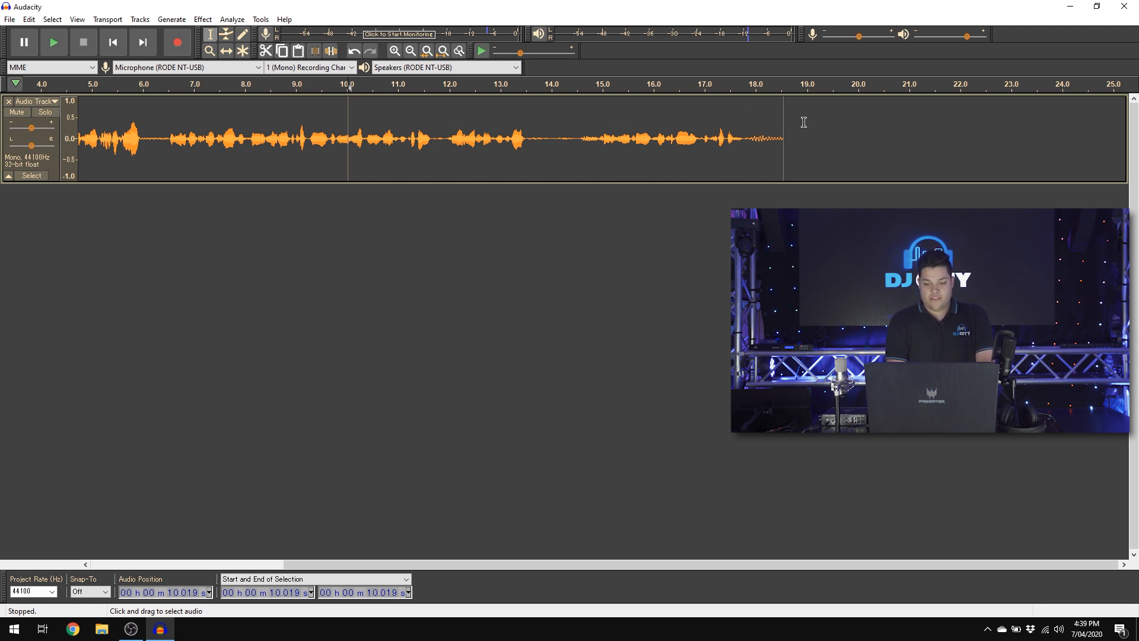
# - Apply Fade Out to the final stretch of the recording from about 16.5 seconds
pyautogui.moveTo(686, 138); pyautogui.dragTo(784, 138)
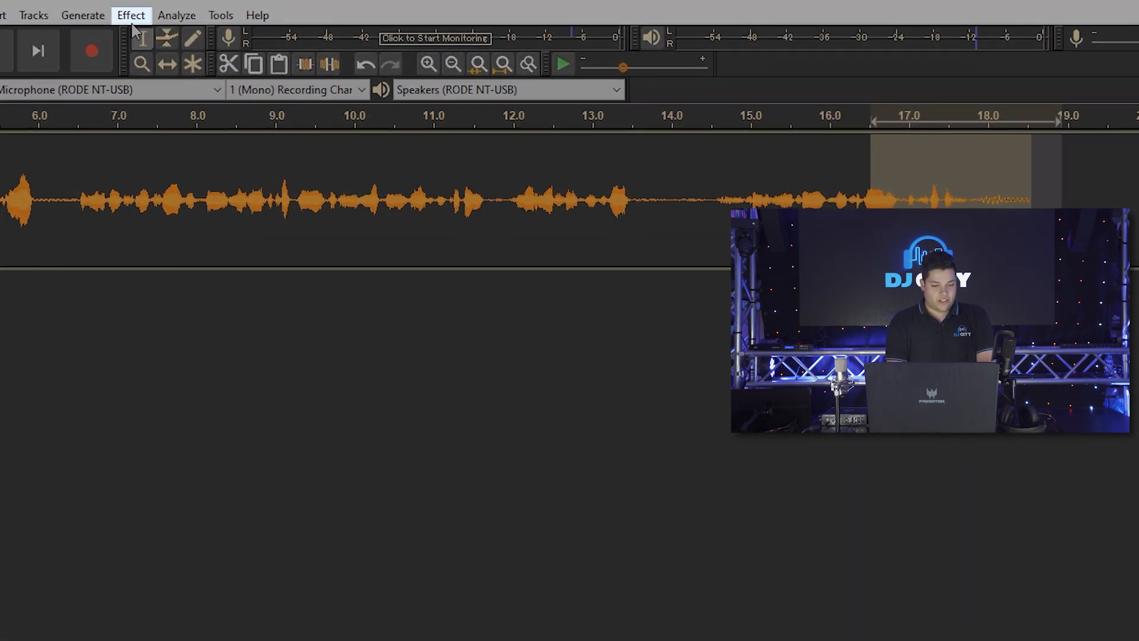
pyautogui.click(130, 14)
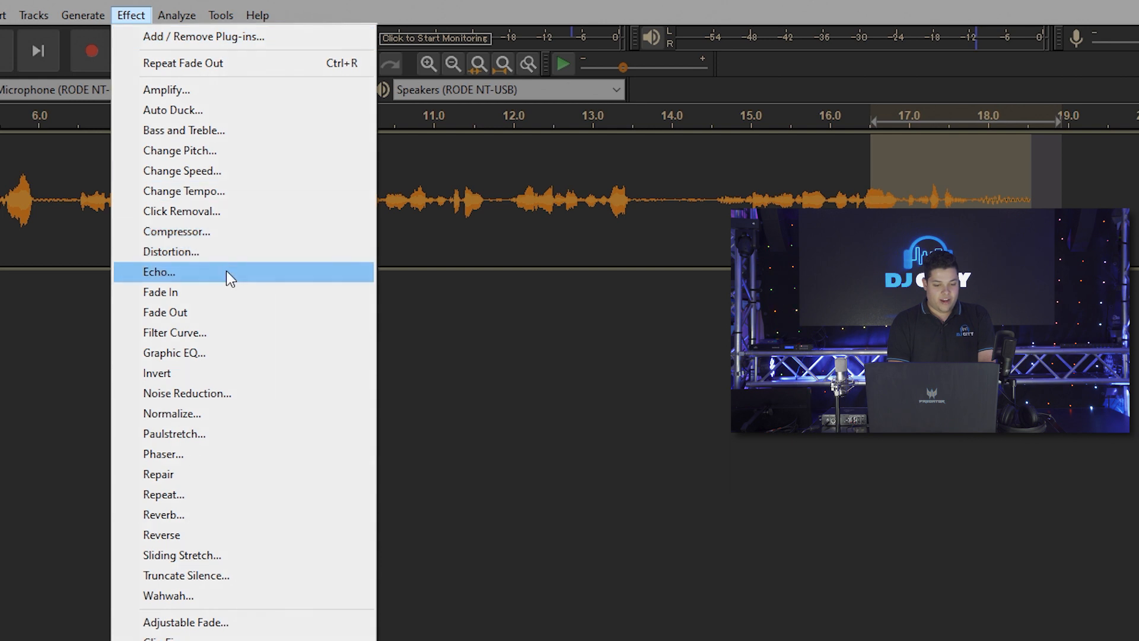
pyautogui.moveTo(202, 317)
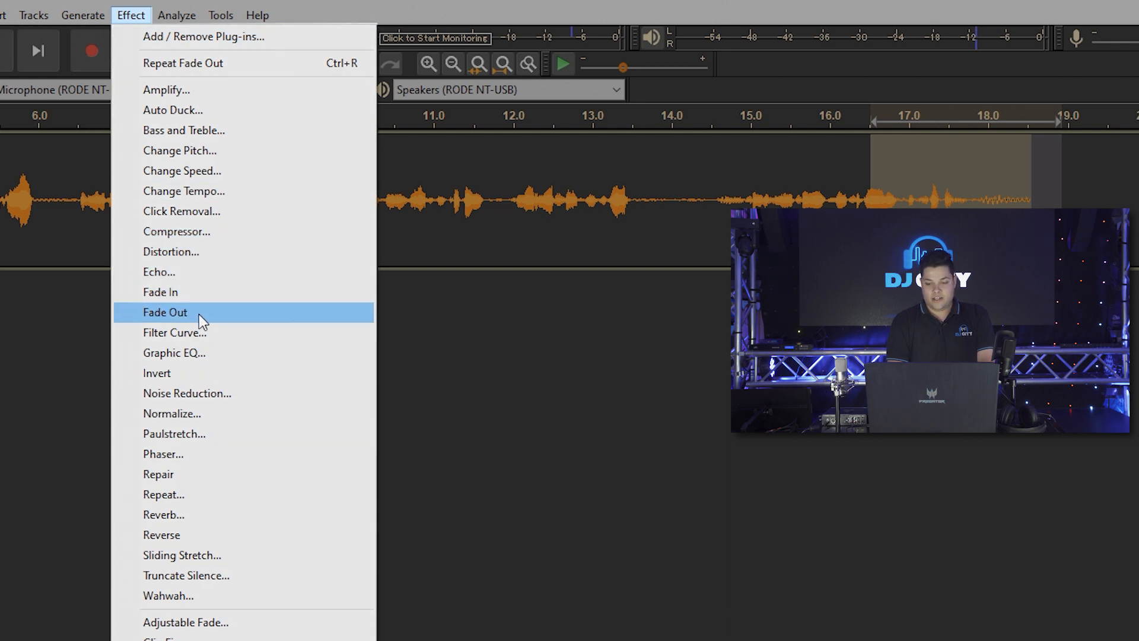
pyautogui.click(165, 312)
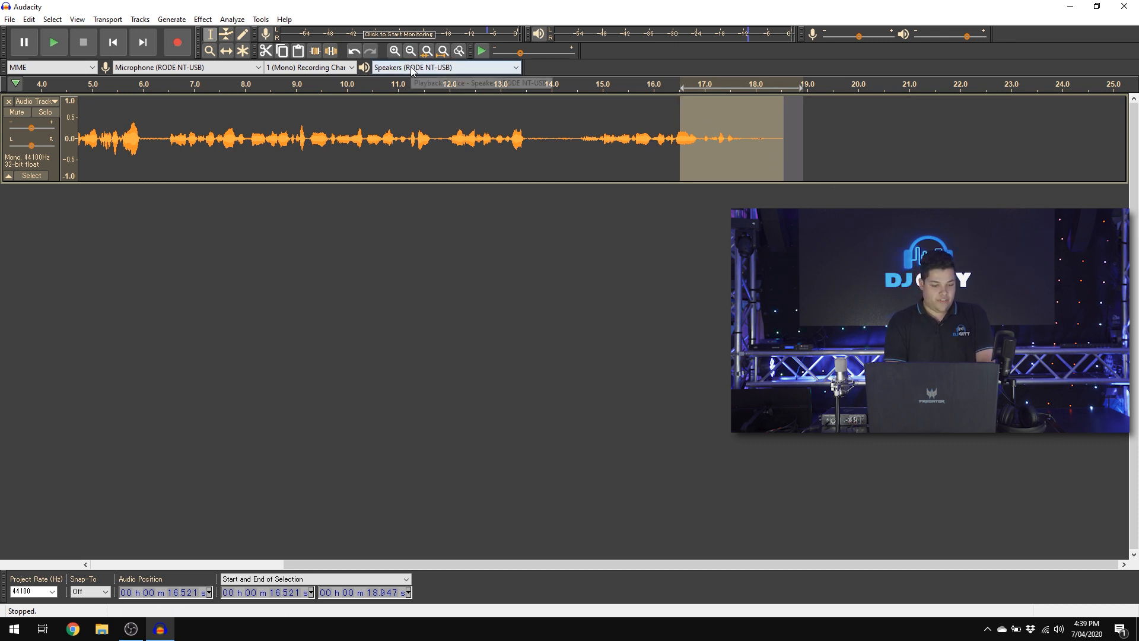
pyautogui.click(202, 19)
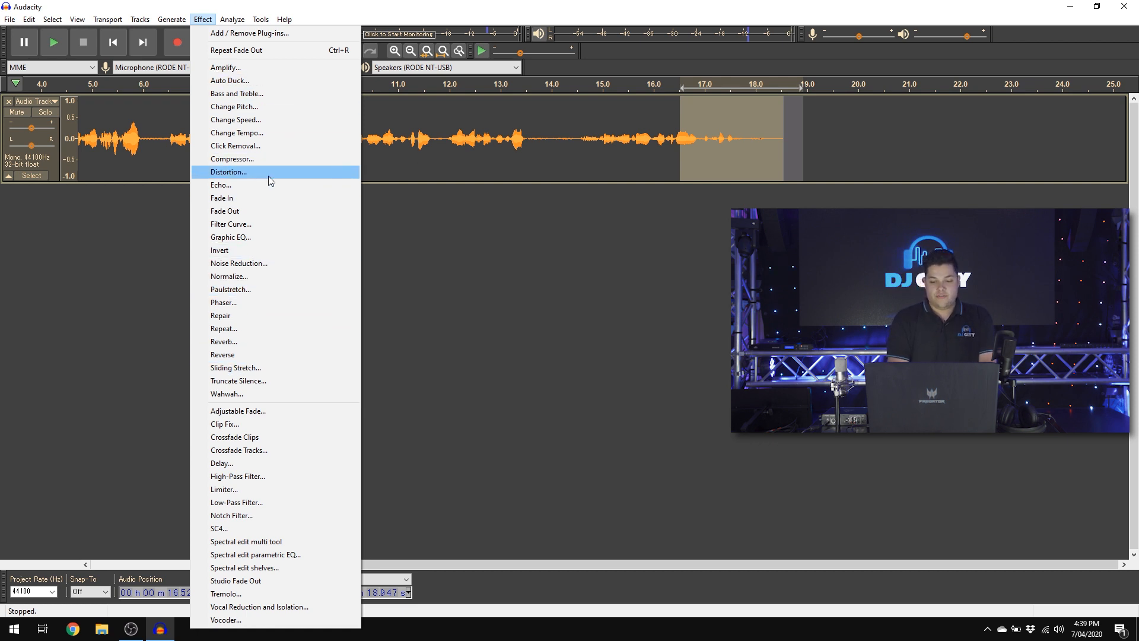
pyautogui.moveTo(714, 107)
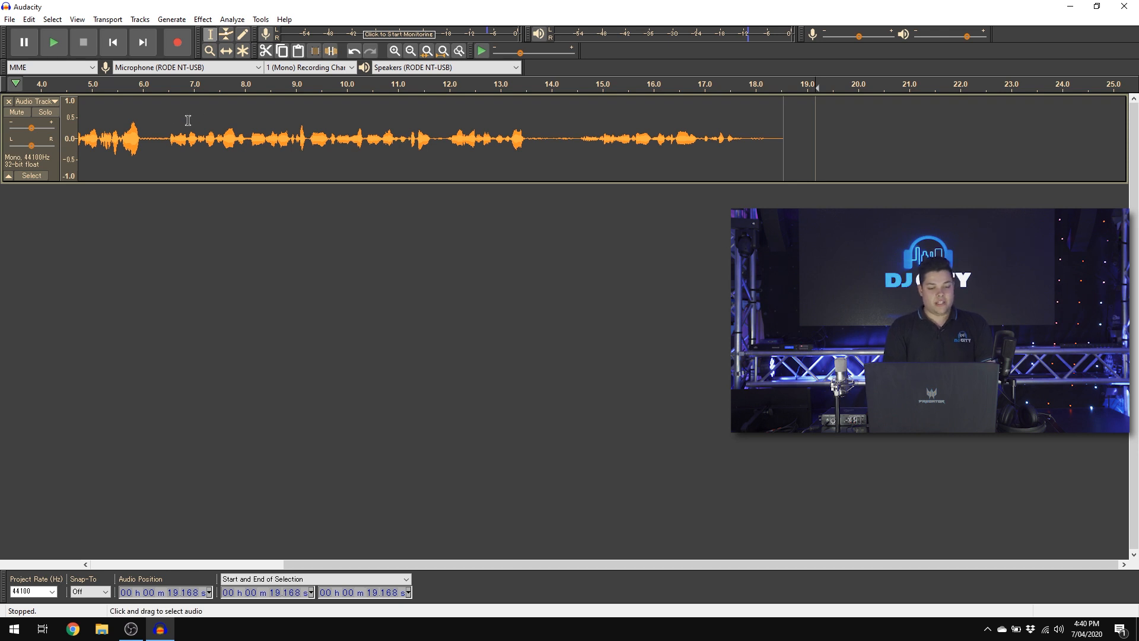
pyautogui.moveTo(171, 138); pyautogui.dragTo(246, 138)
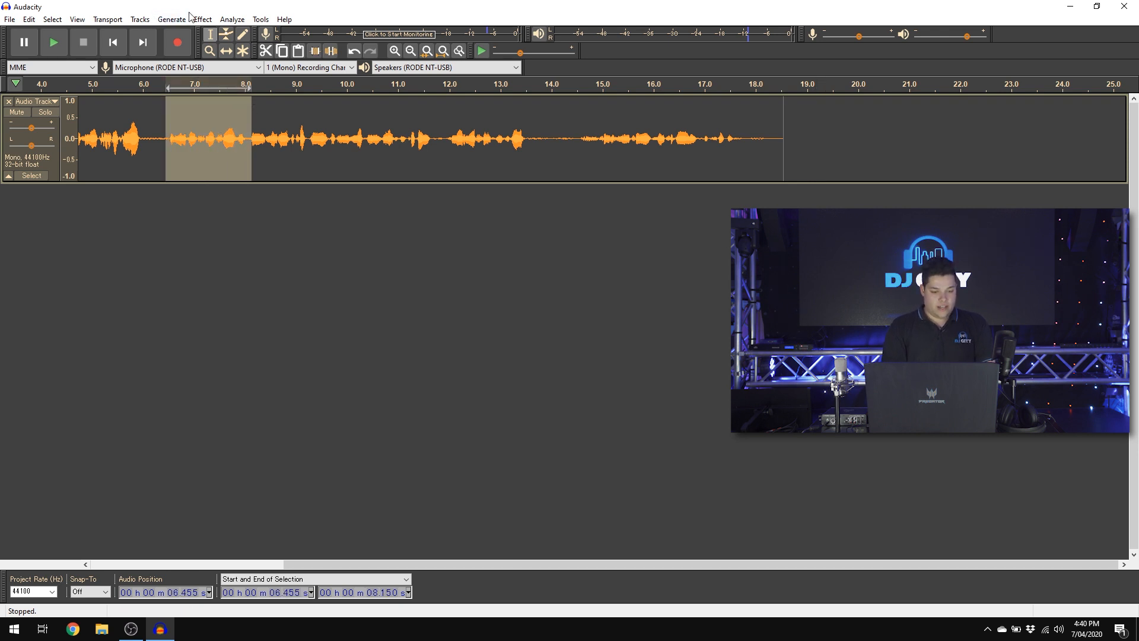
pyautogui.click(202, 19)
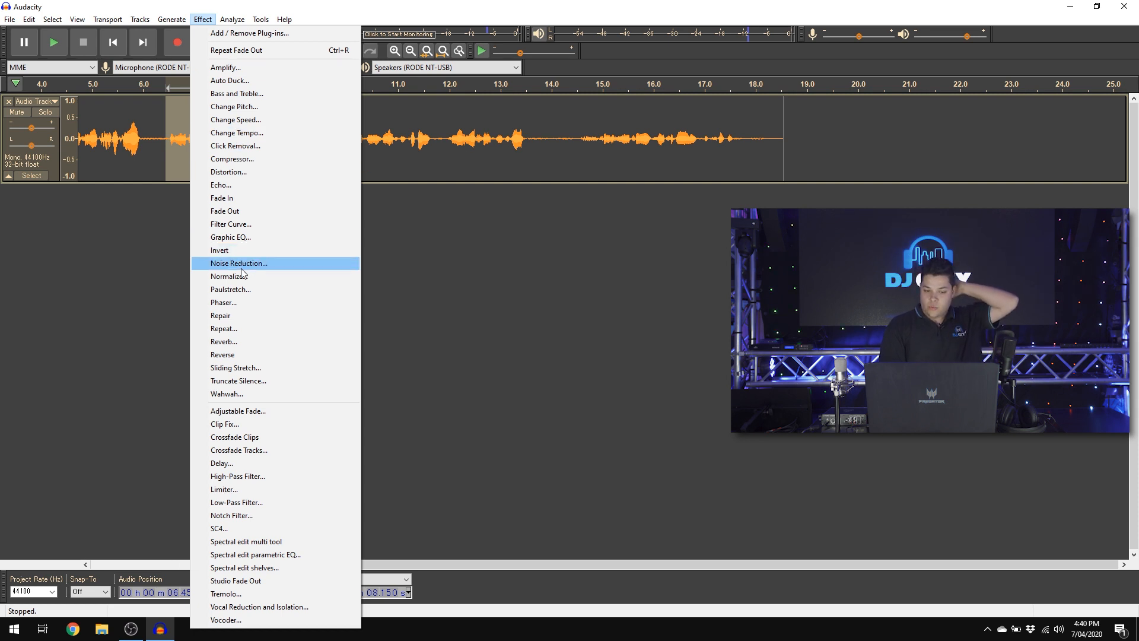
pyautogui.moveTo(266, 159)
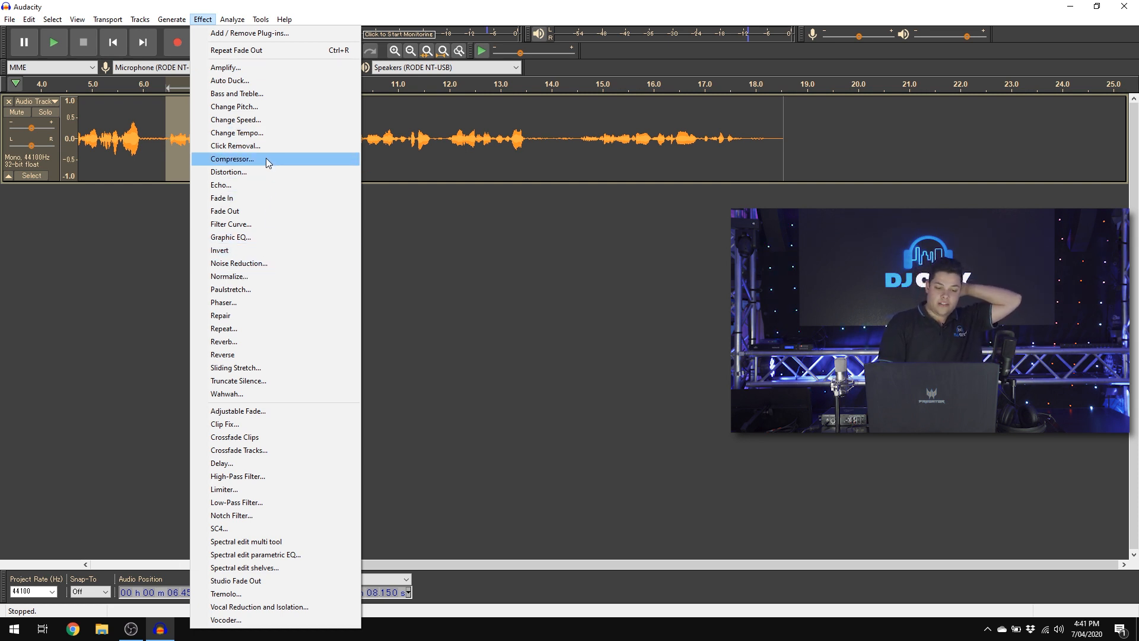
pyautogui.click(232, 158)
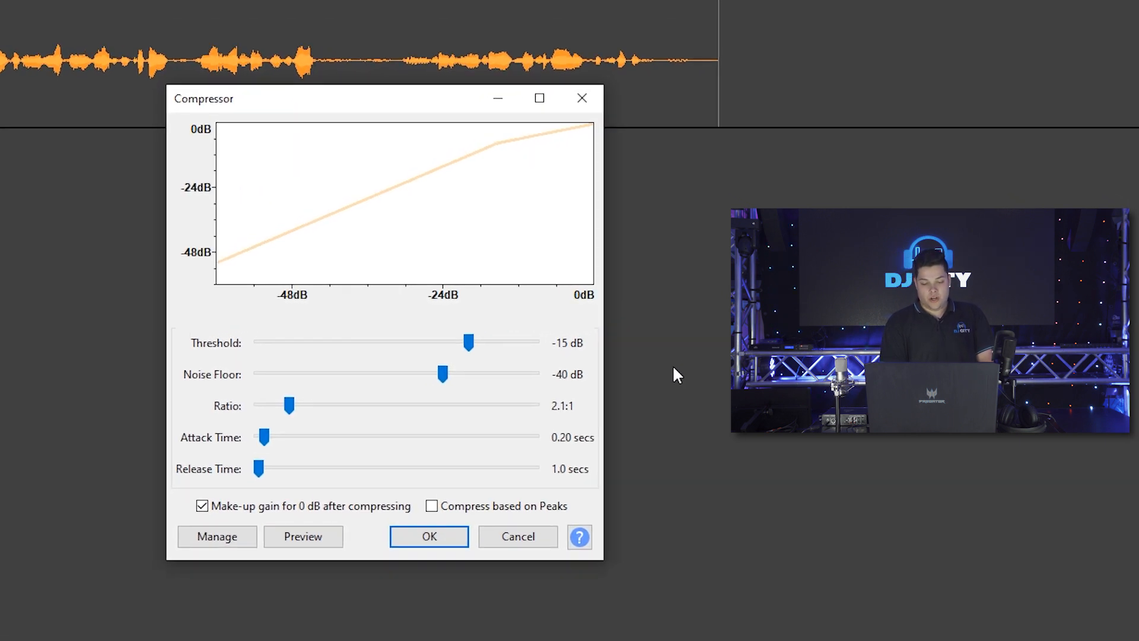
pyautogui.moveTo(699, 405)
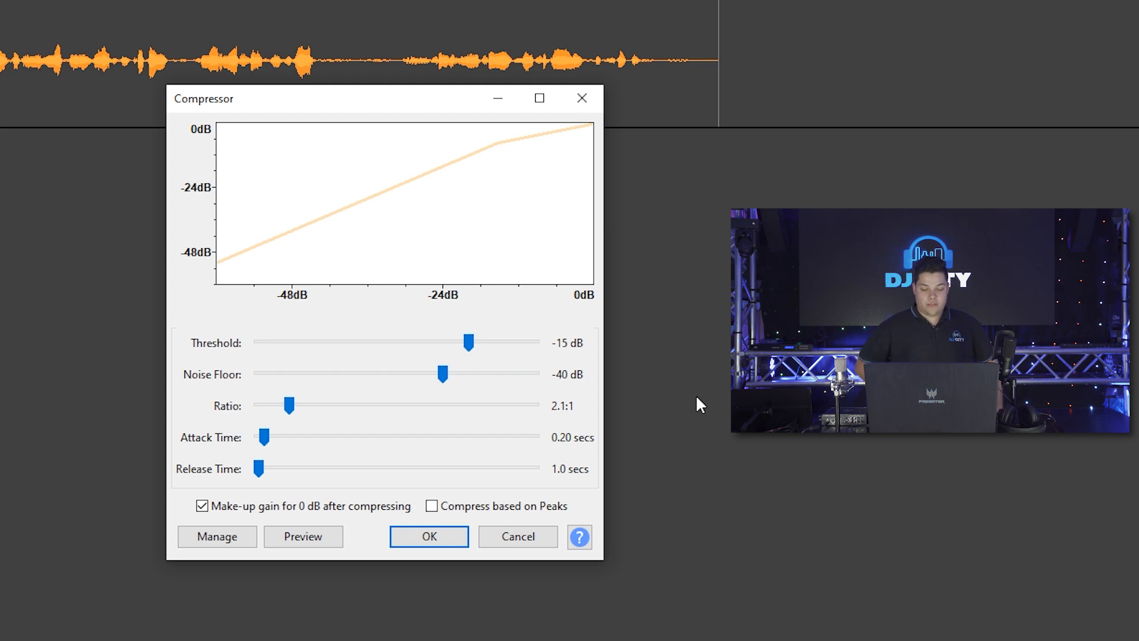
pyautogui.click(428, 536)
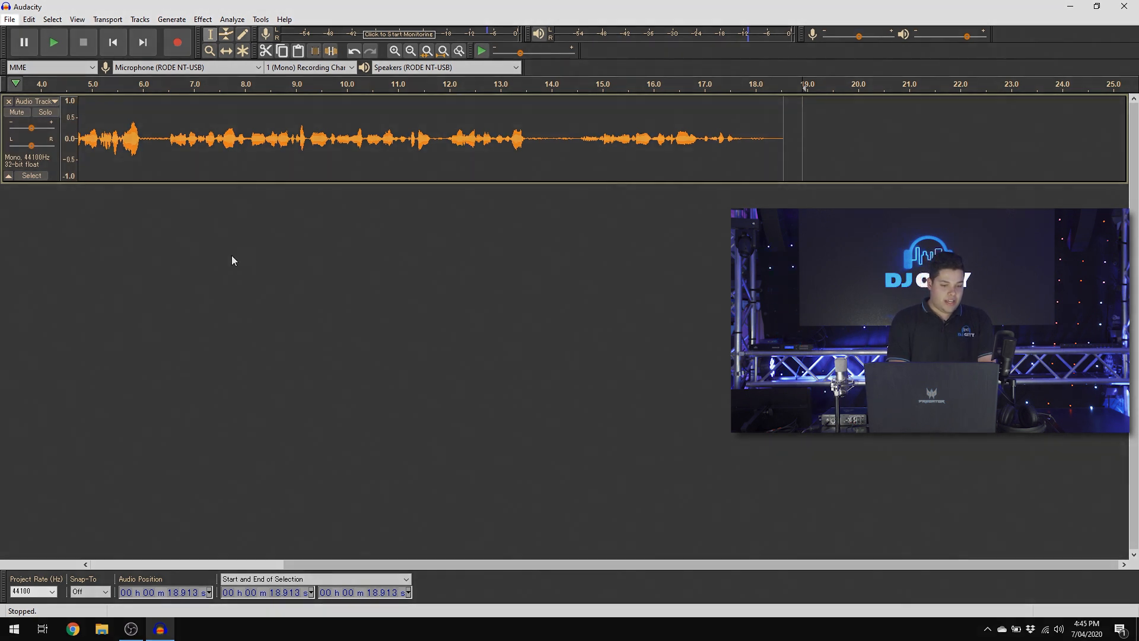
# - Export as MP3 named podcast.mp3 on the Desktop, replacing the old file, with empty metadata
pyautogui.click(9, 19)
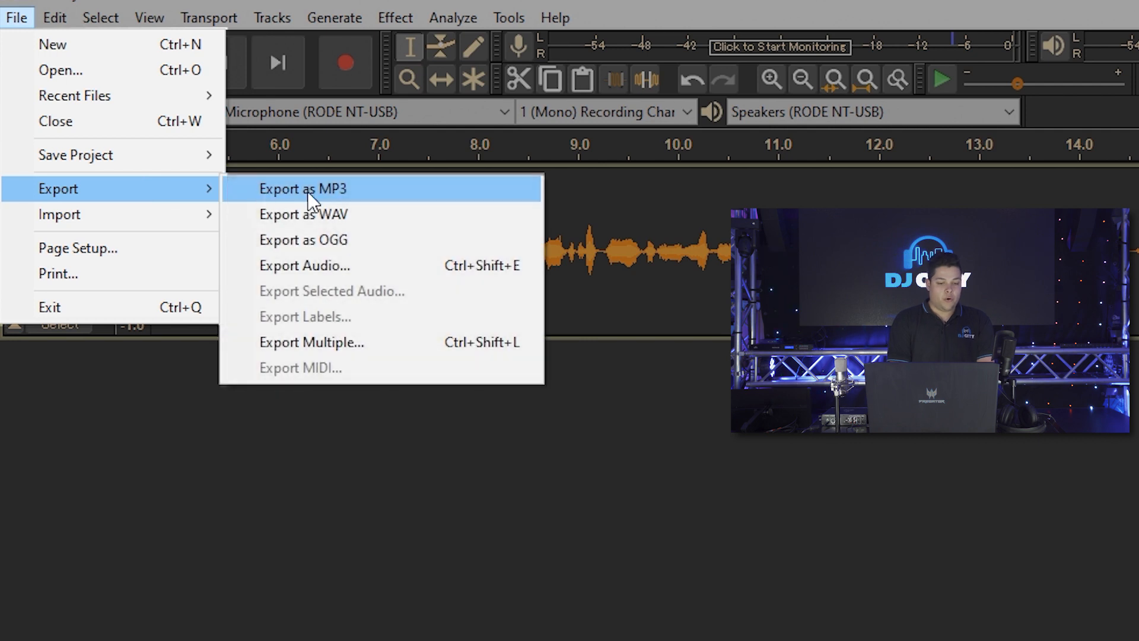
pyautogui.moveTo(374, 305)
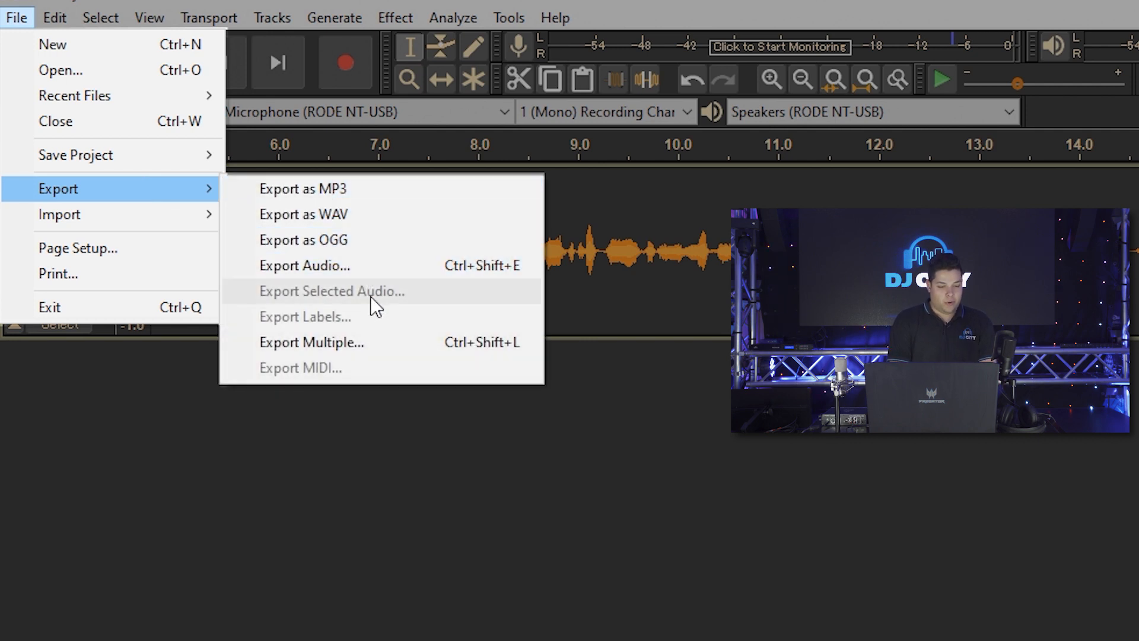
pyautogui.moveTo(358, 200)
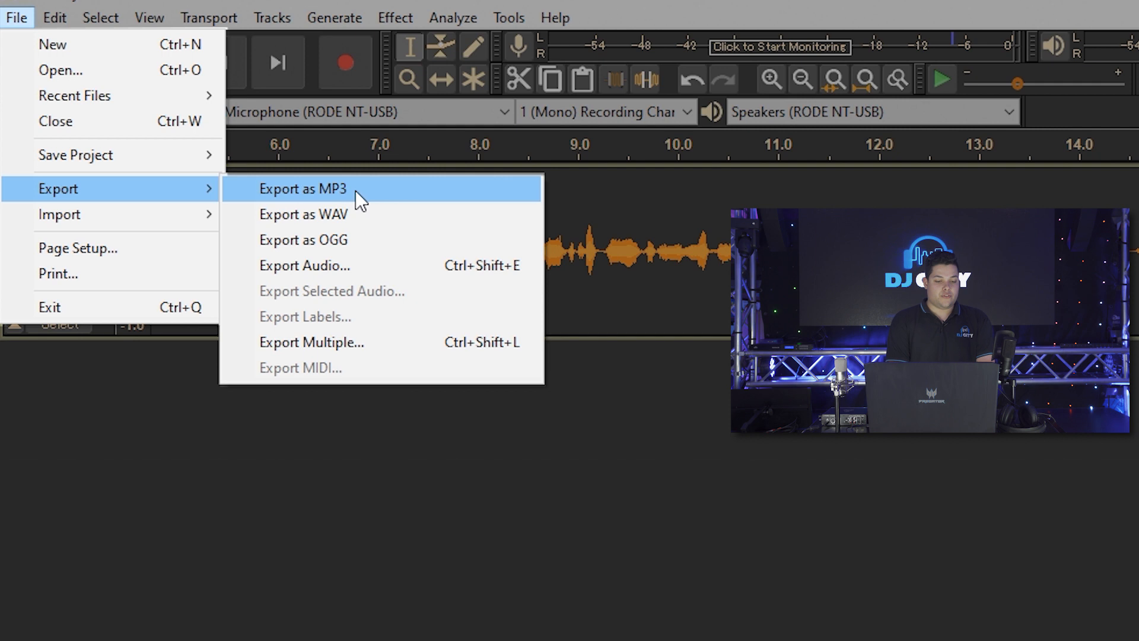
pyautogui.click(302, 192)
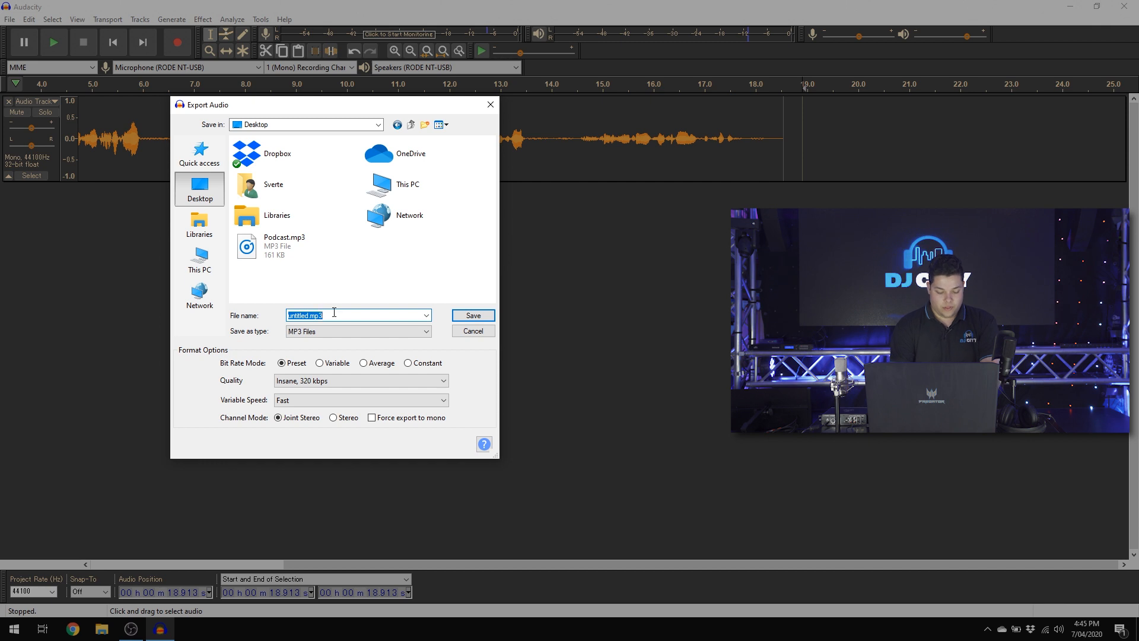
pyautogui.write('podcast.mp3')
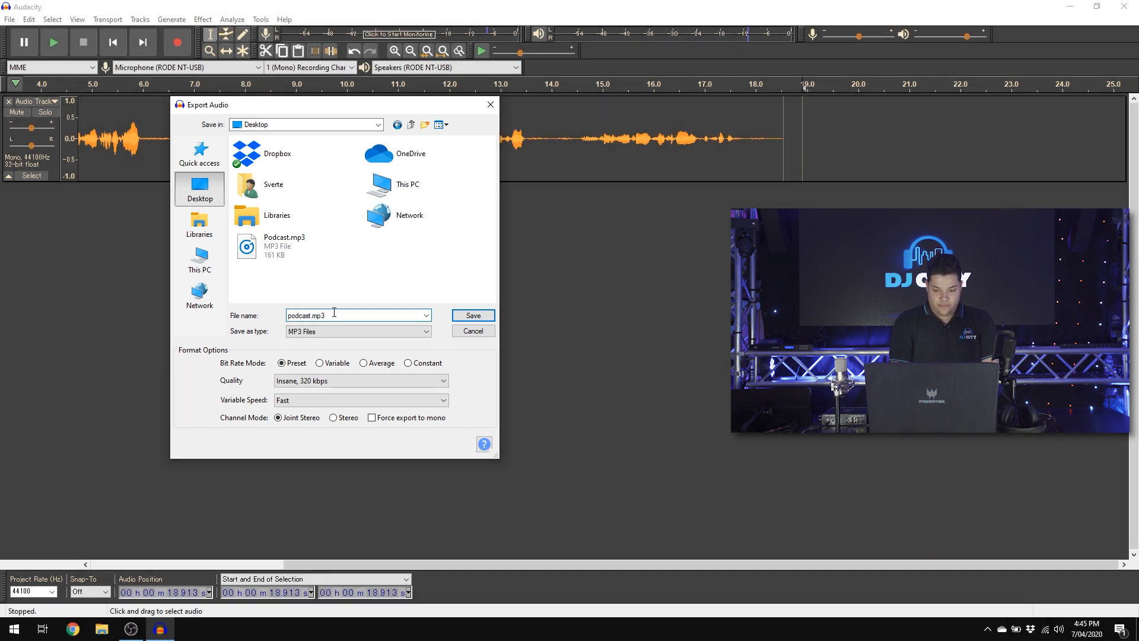
pyautogui.click(472, 315)
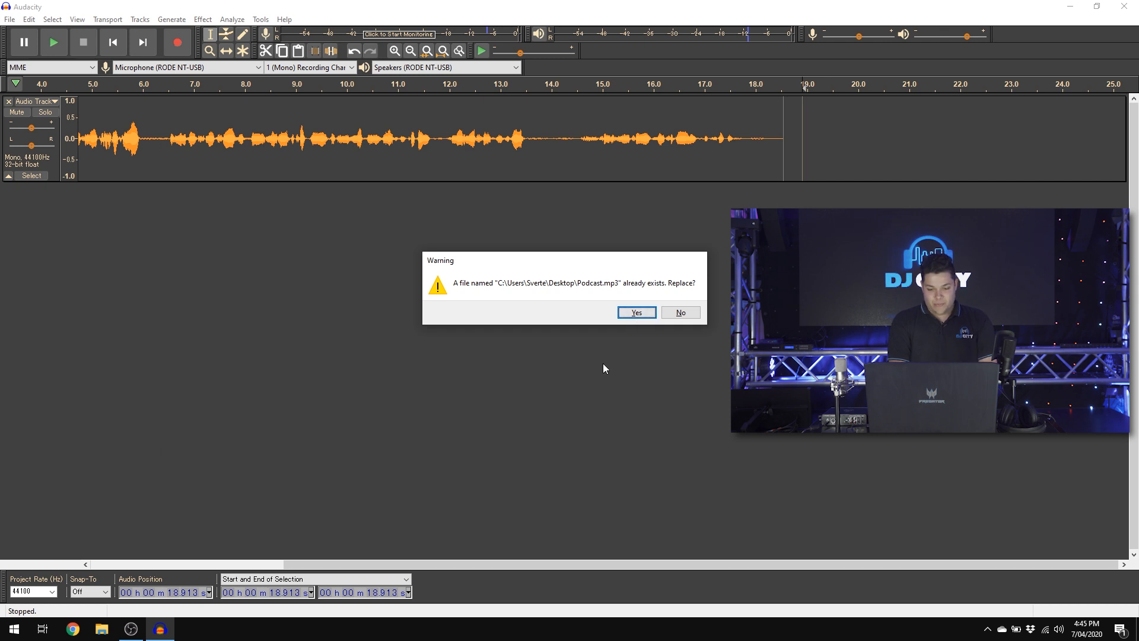
pyautogui.click(635, 312)
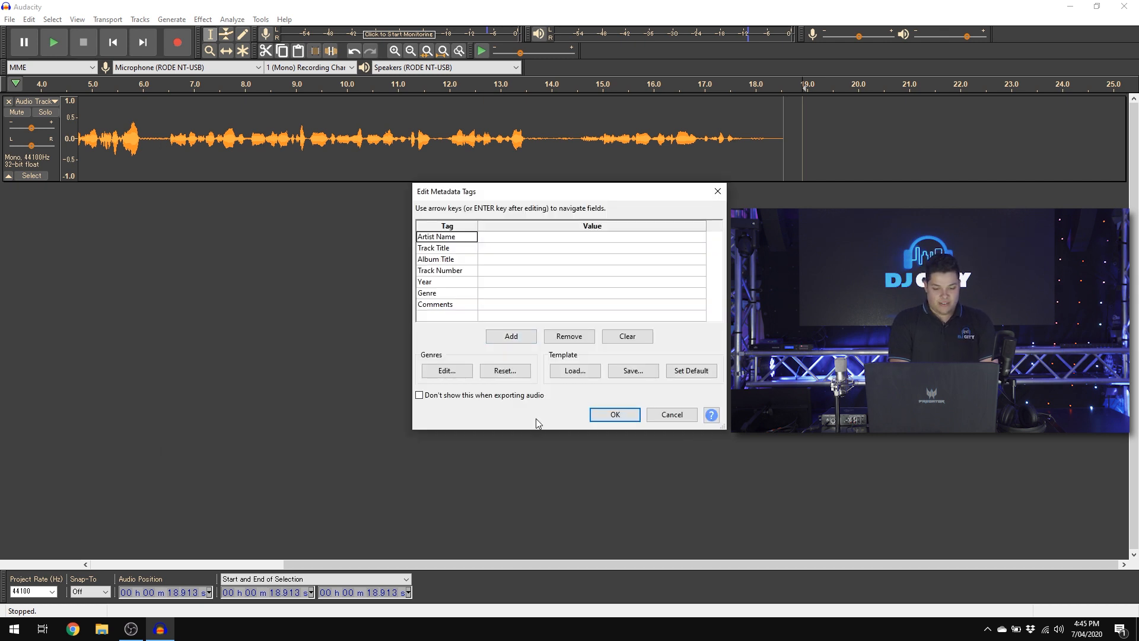
pyautogui.moveTo(612, 366)
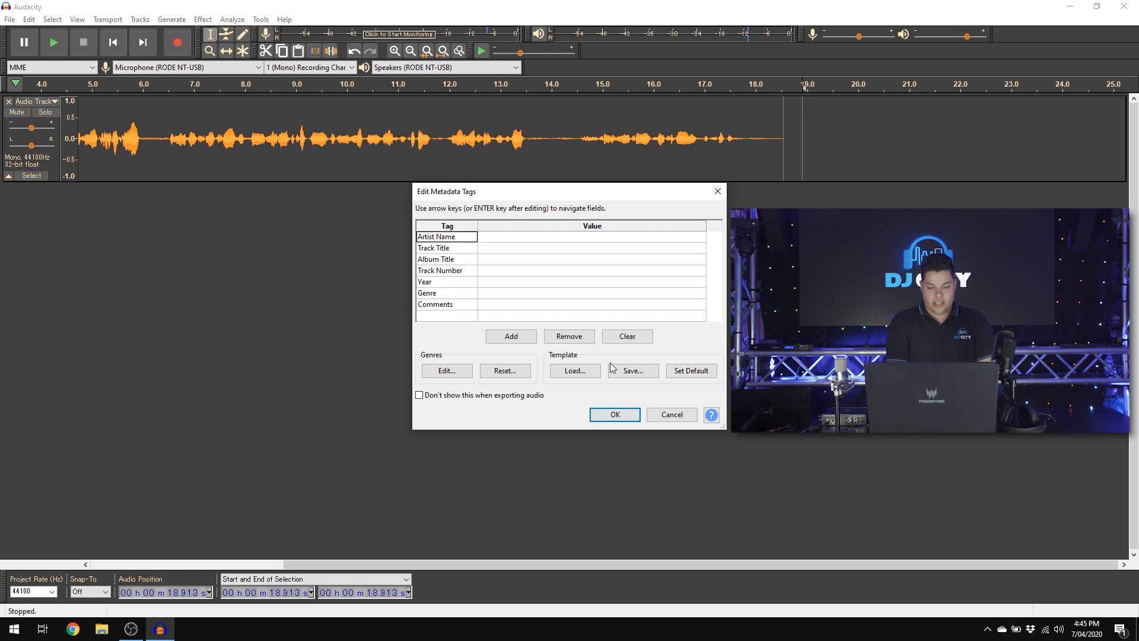
pyautogui.click(612, 414)
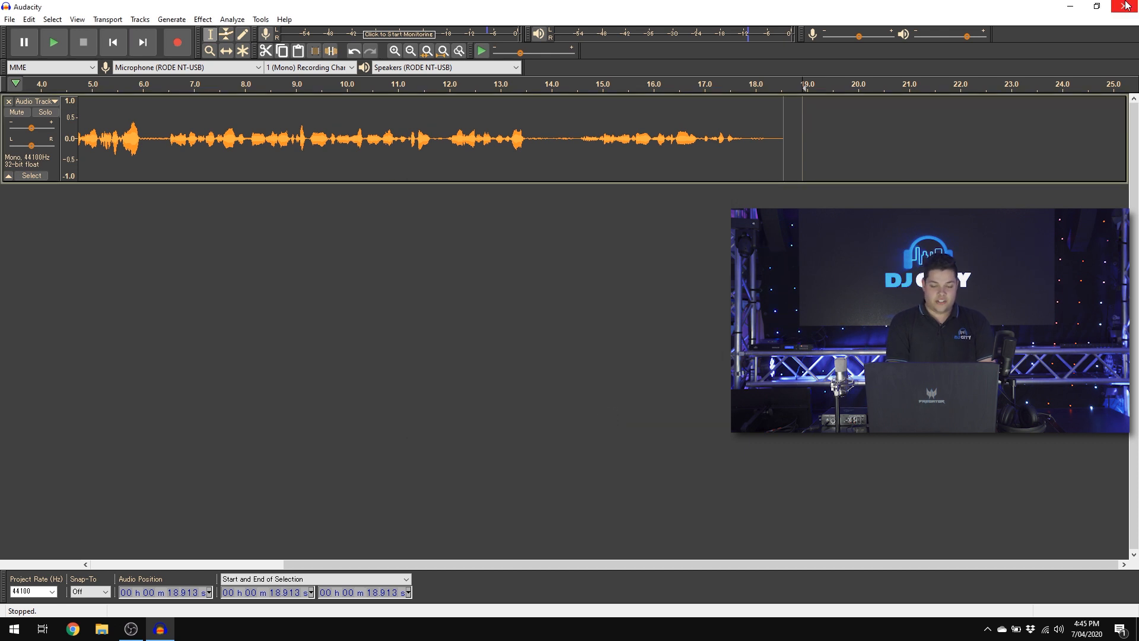